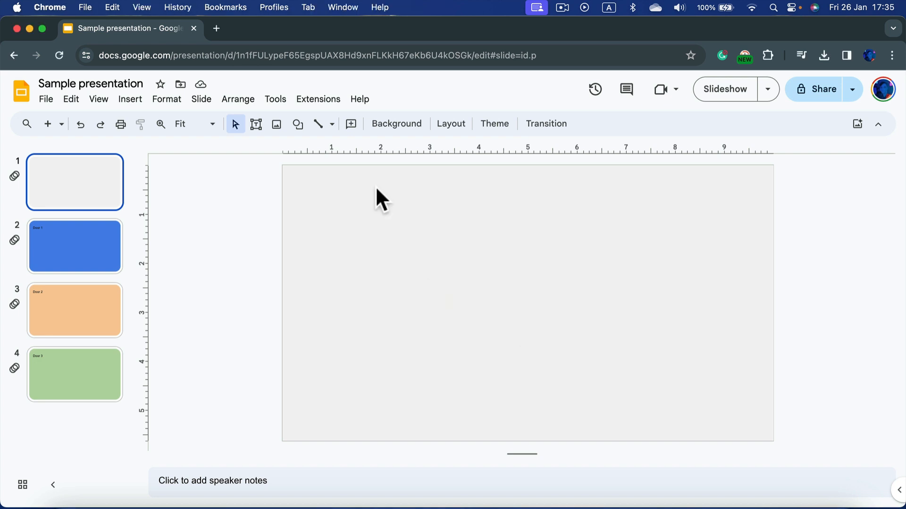
Draw a tall blue rectangle on the title slide as a door.
click(298, 123)
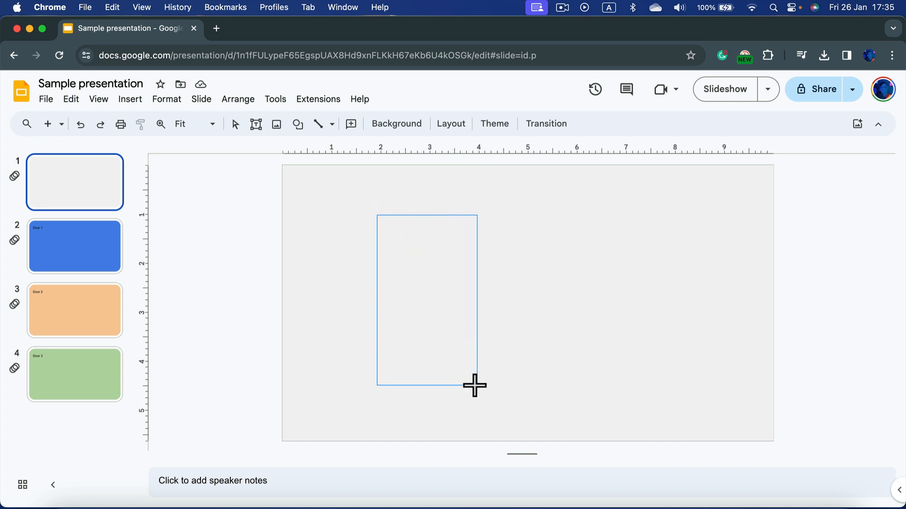
drag(377, 215, 475, 385)
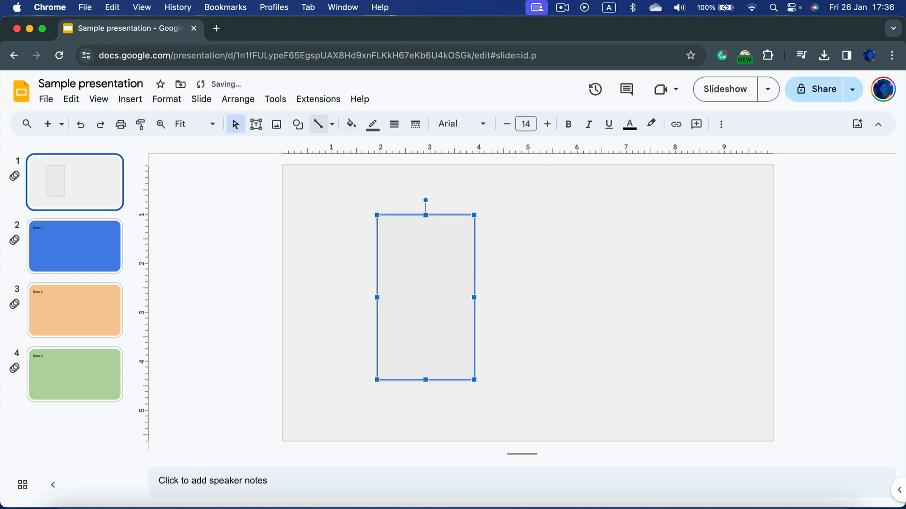
click(350, 124)
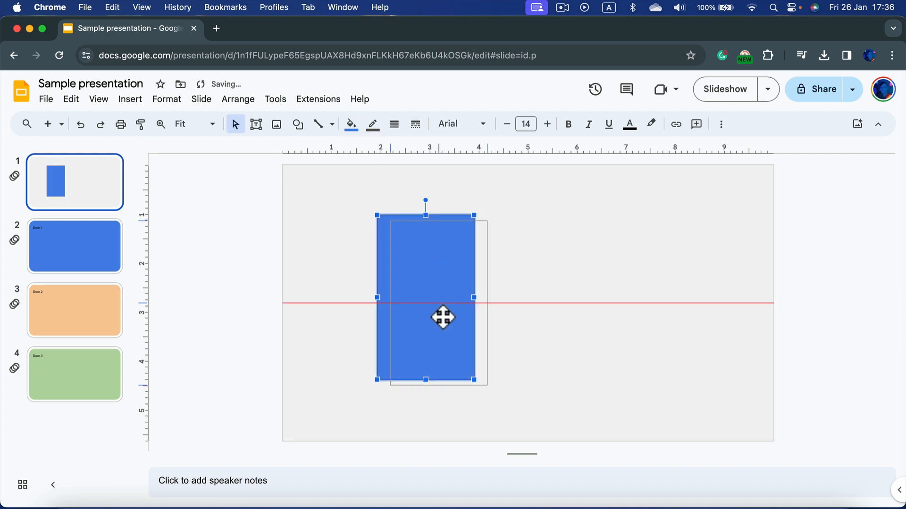
click(372, 124)
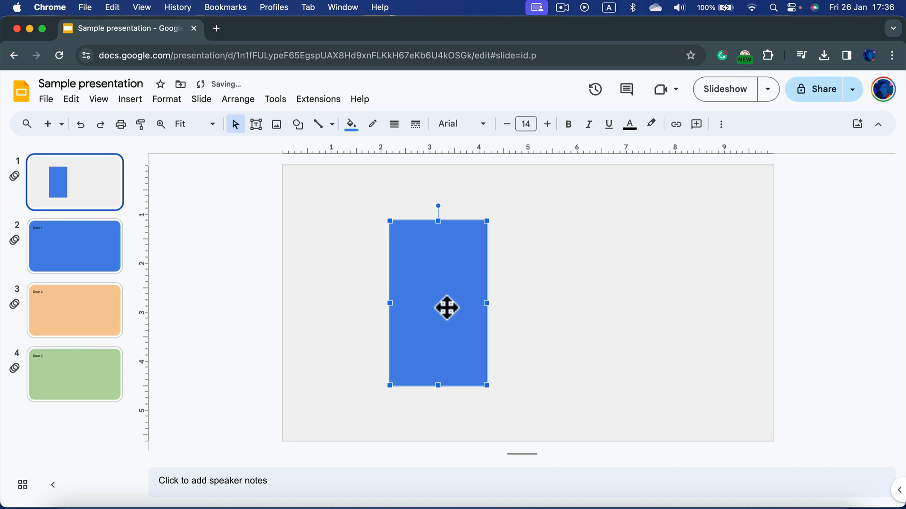
Duplicate the blue rectangle and line the copy up over the original.
drag(448, 308, 448, 342)
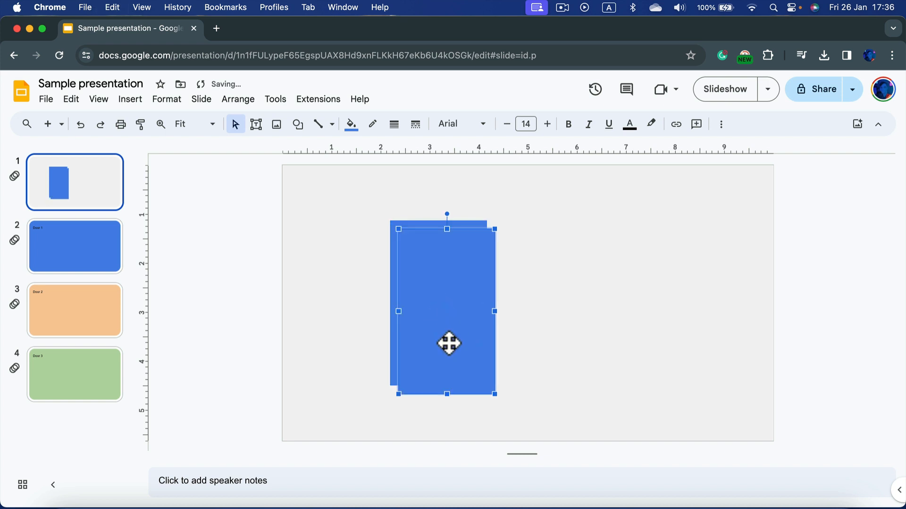
drag(448, 343, 434, 333)
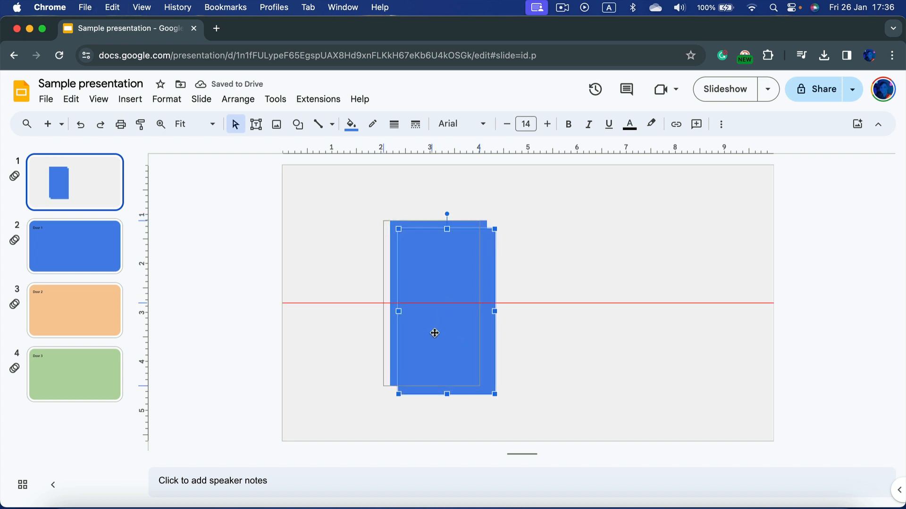
drag(434, 332, 435, 303)
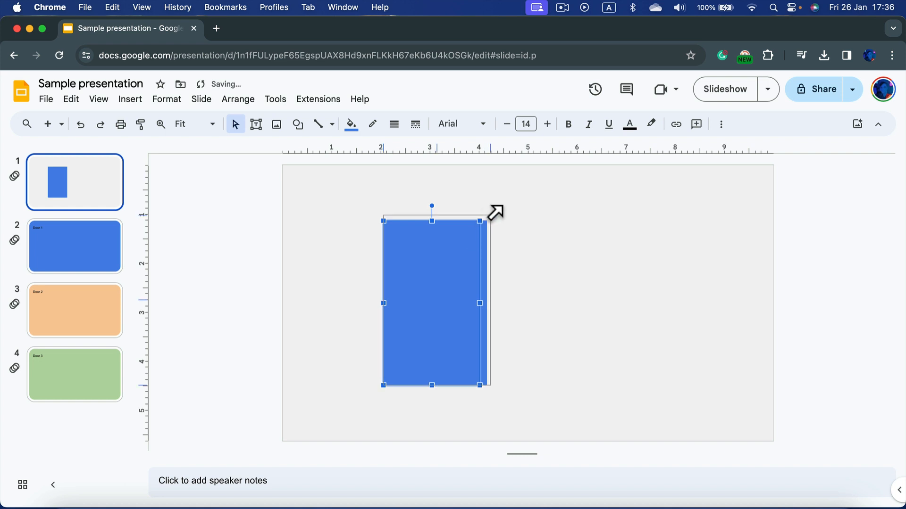
Make one rectangle dark blue, offset it, and send it behind the lighter one.
click(350, 124)
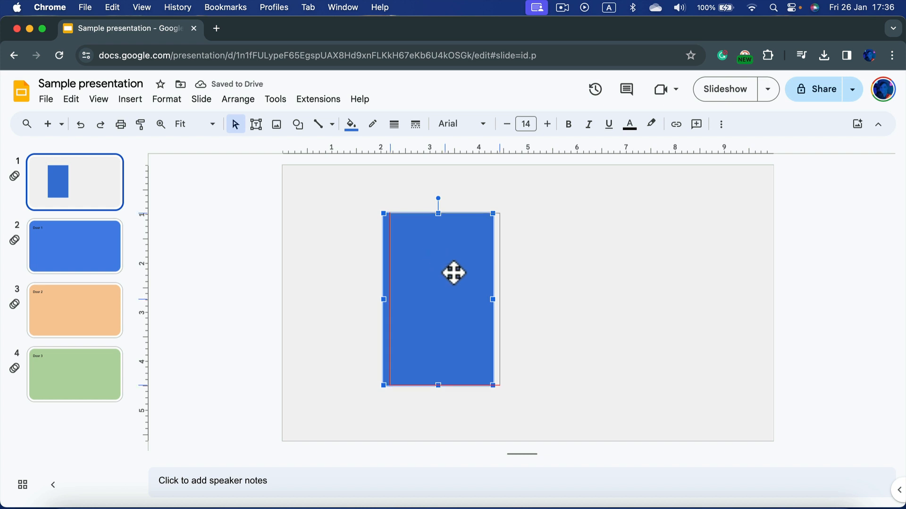
drag(454, 273, 461, 276)
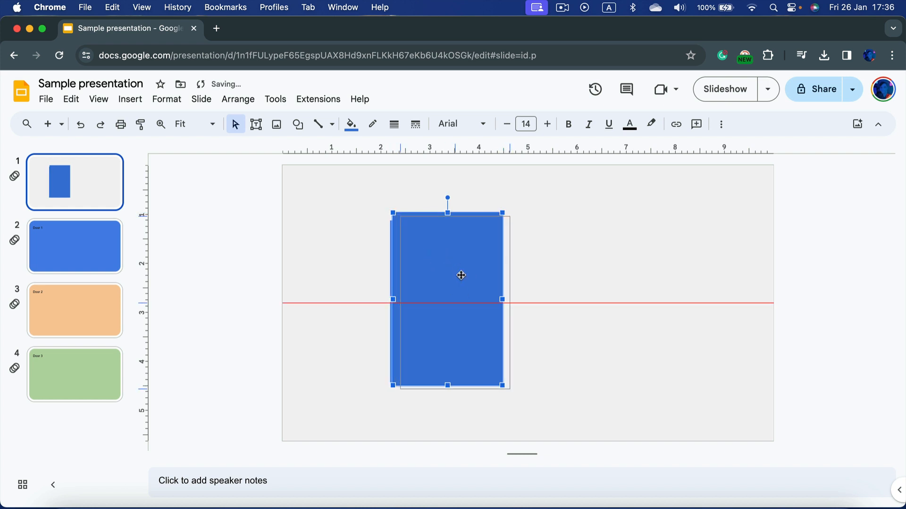
click(238, 99)
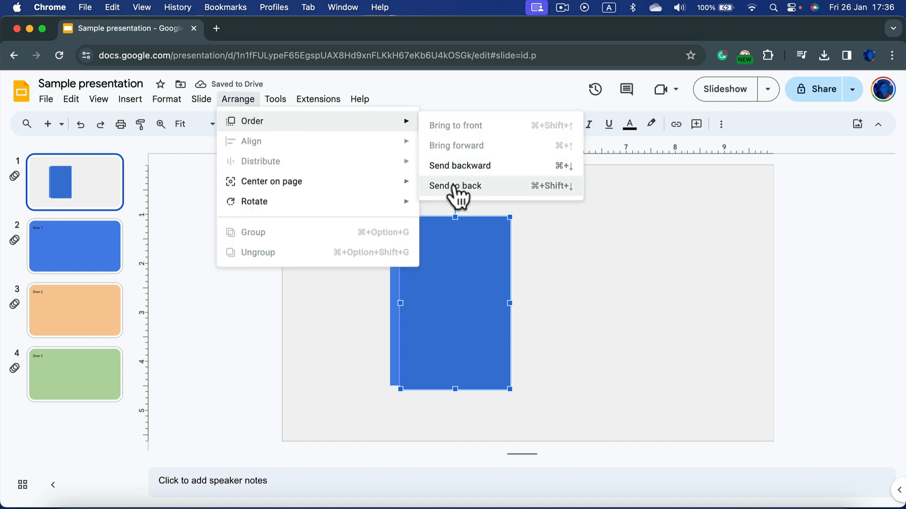
click(455, 186)
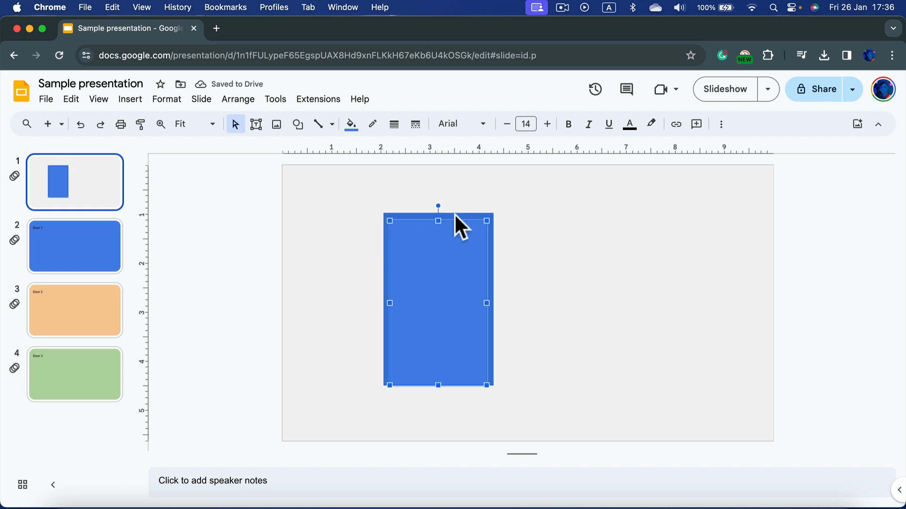
click(350, 124)
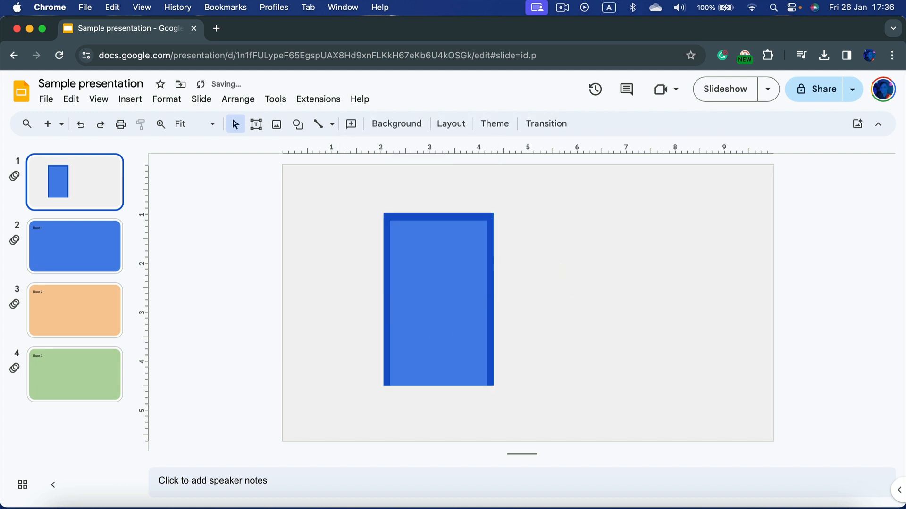
Draw a small dark blue oval doorknob with a transparent border on the door.
click(297, 124)
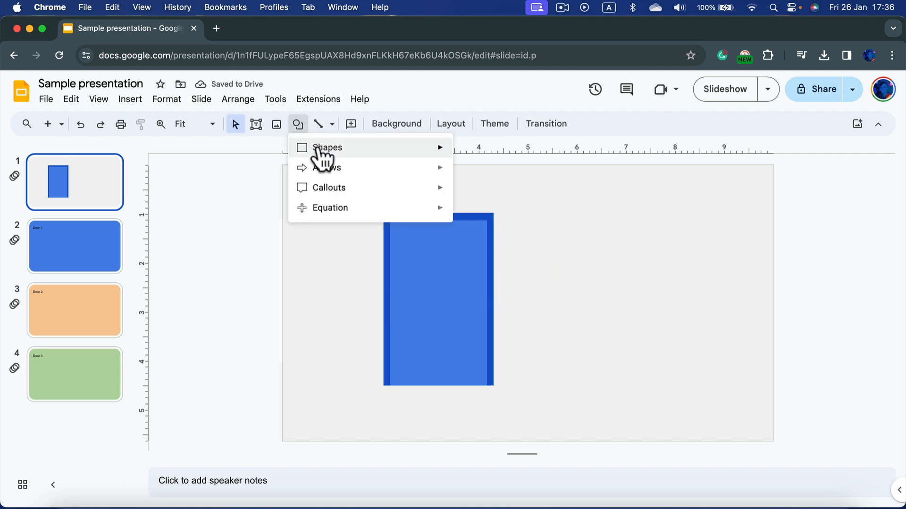
click(298, 124)
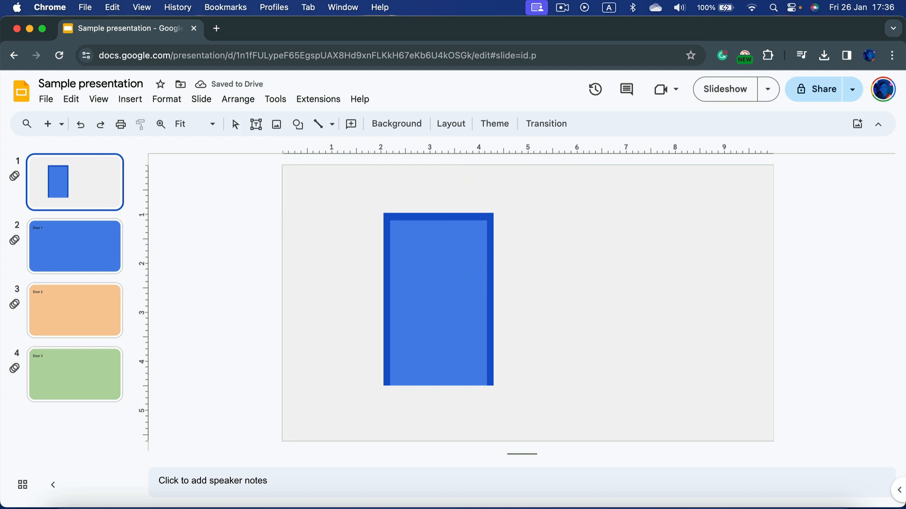
click(464, 302)
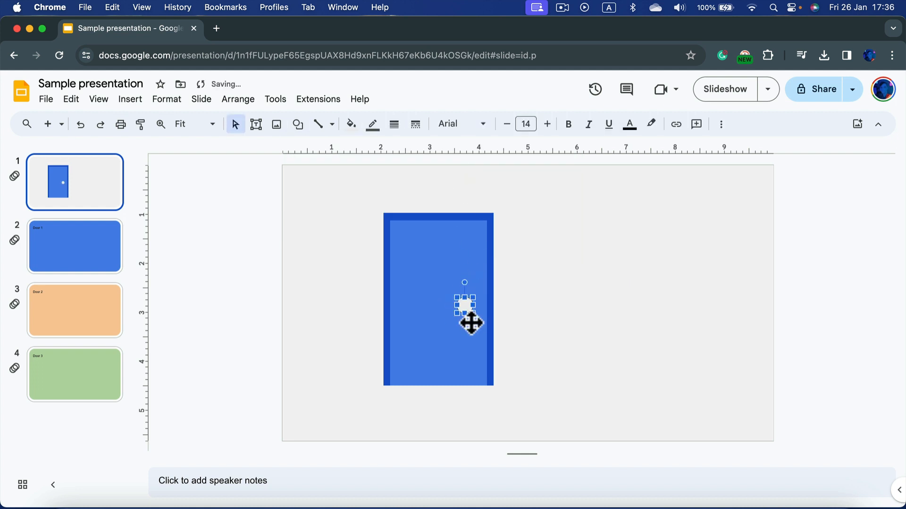
click(372, 123)
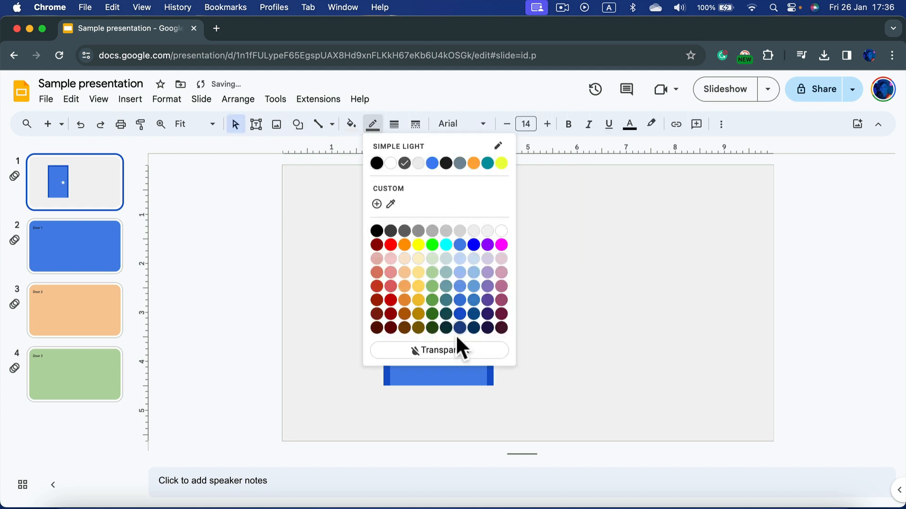
click(348, 124)
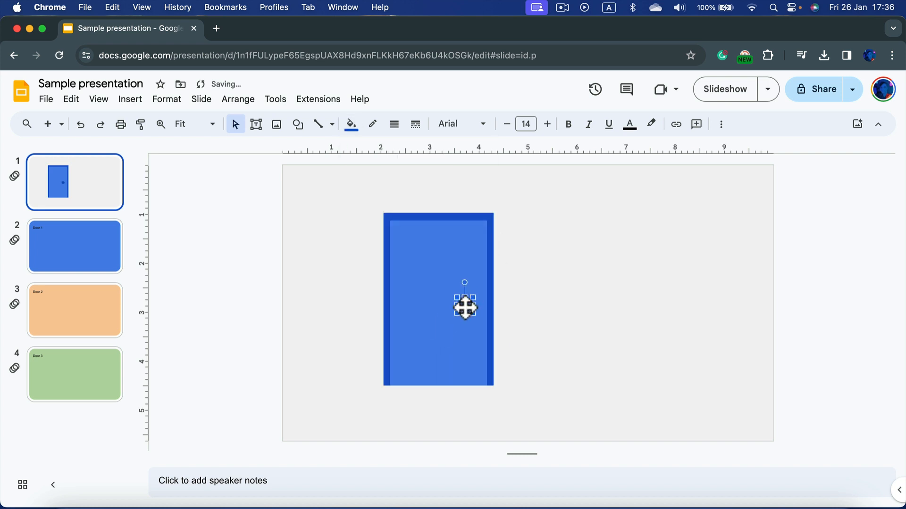
click(543, 226)
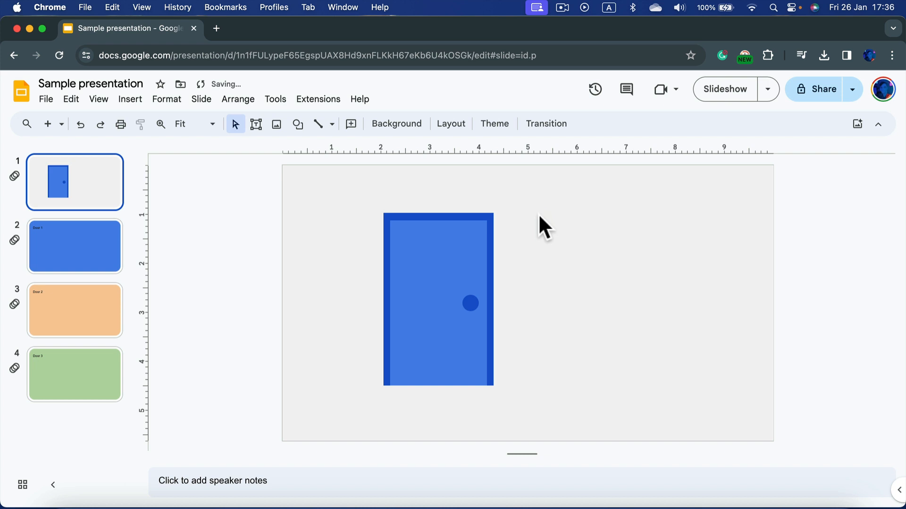
click(438, 300)
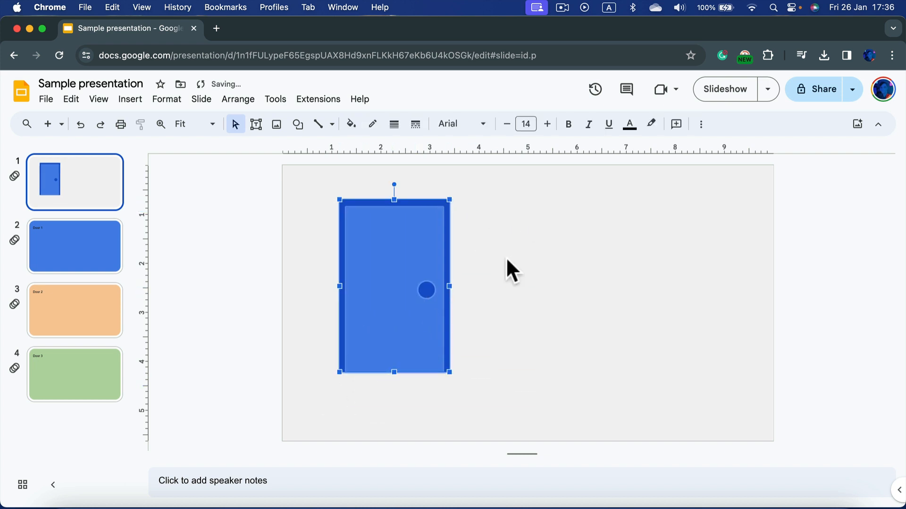
Check the Door 1 slide, return to the title slide, and reposition the door.
click(75, 247)
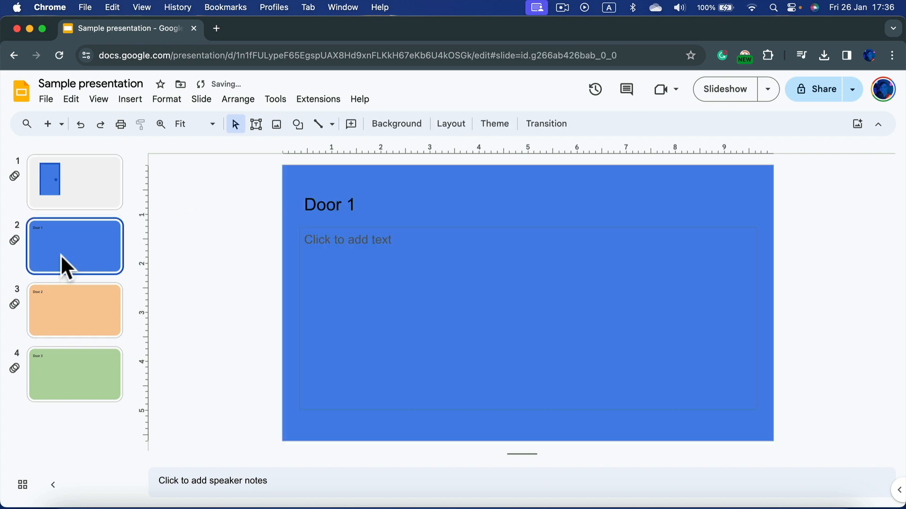
click(74, 182)
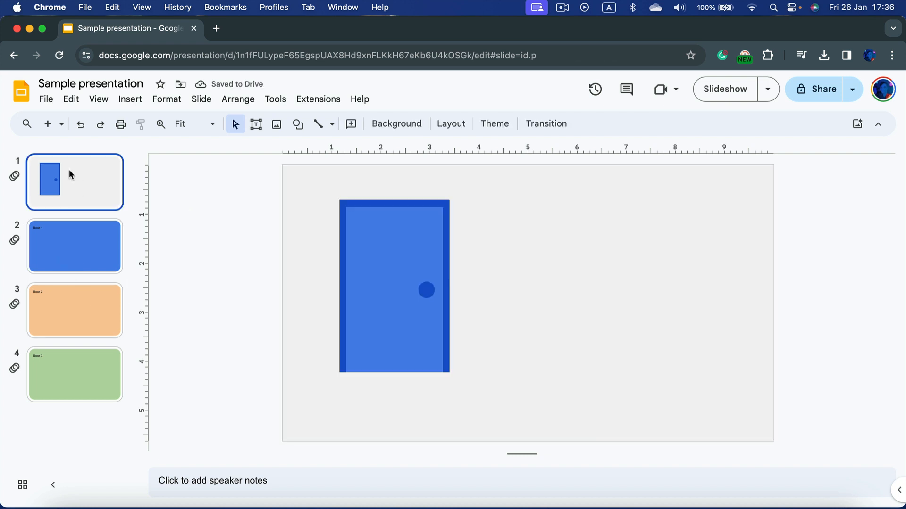
click(74, 311)
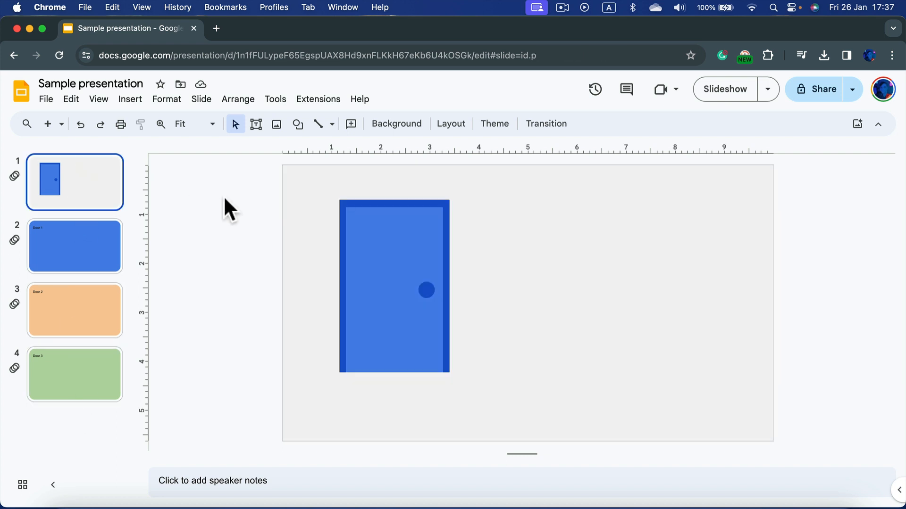
click(394, 286)
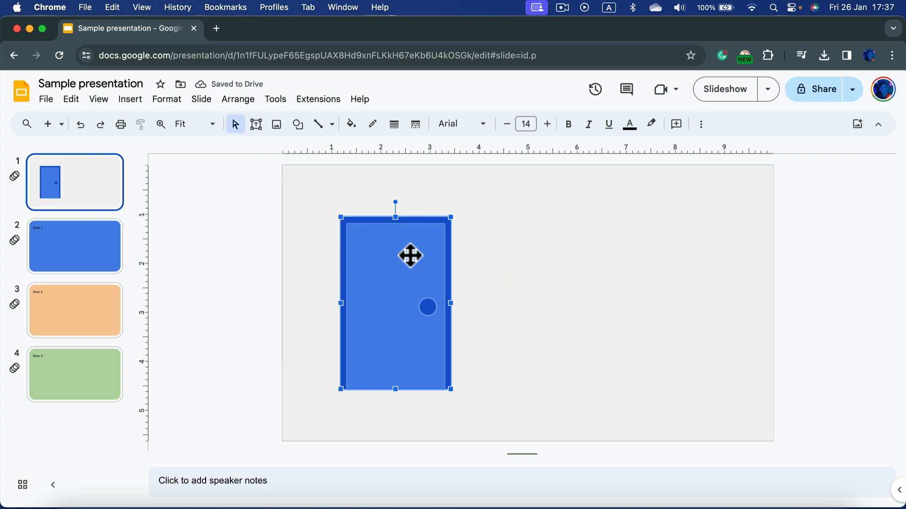
Reposition the blue door, place a copied door beside it, and select the middle door.
drag(411, 256, 407, 263)
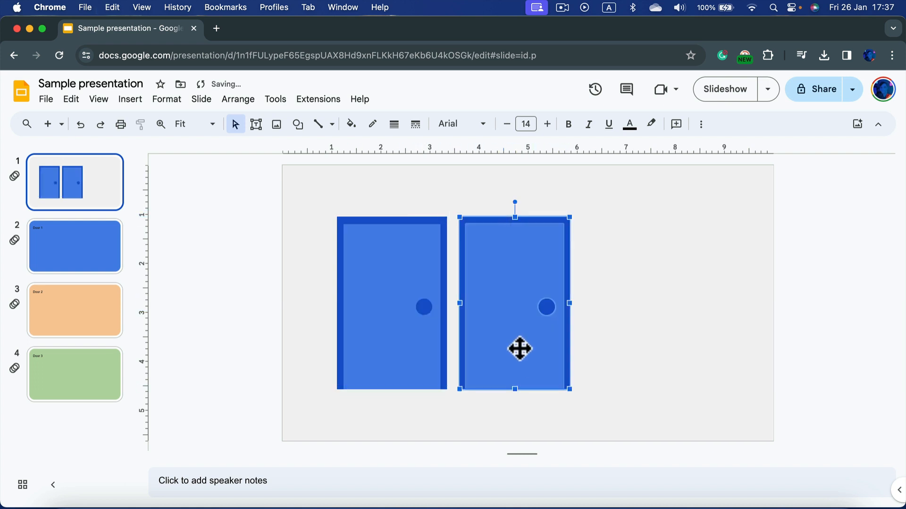
drag(520, 348, 628, 357)
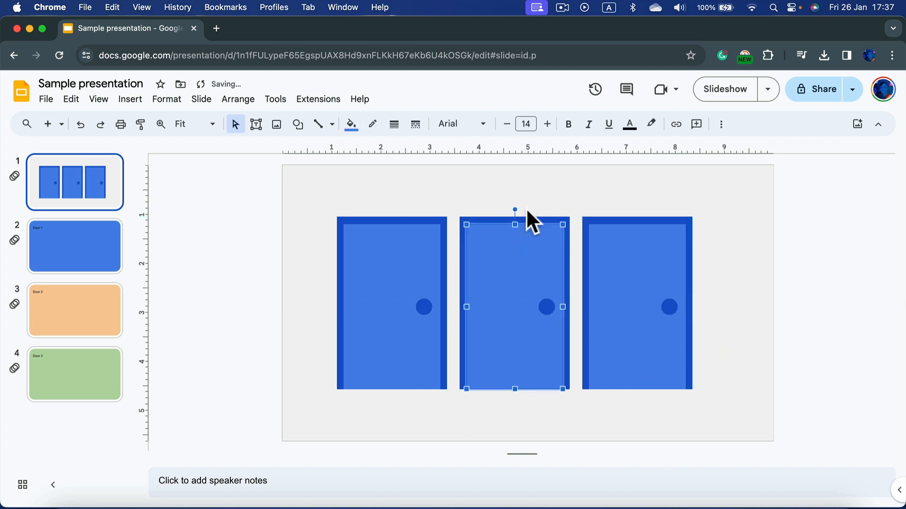
click(481, 205)
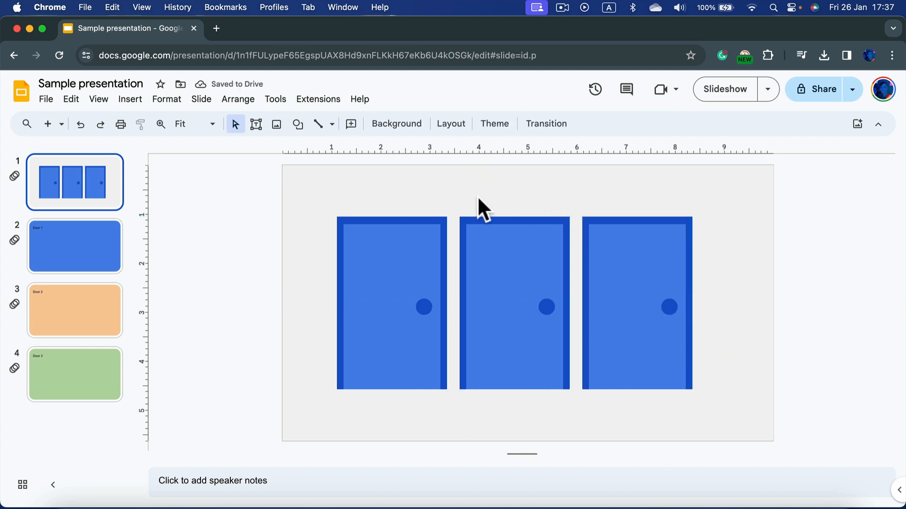
drag(480, 201, 574, 411)
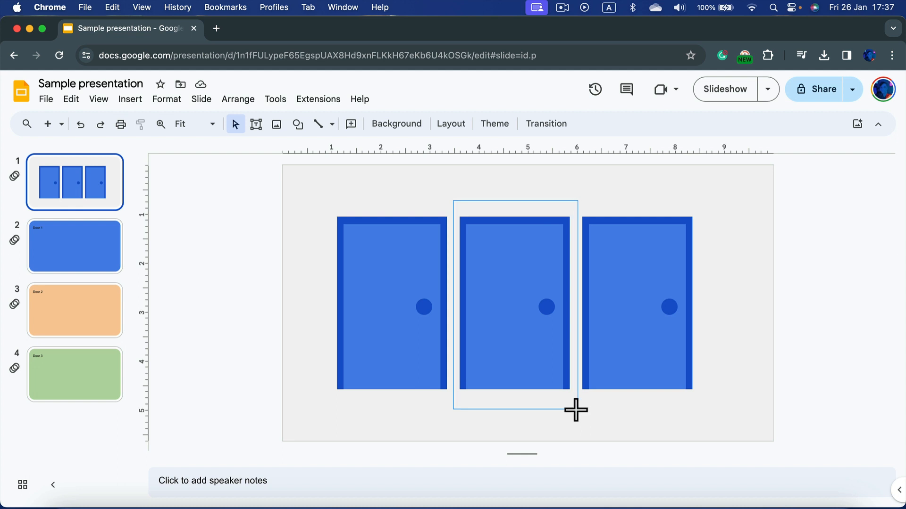
Colour the middle door orange and the right door green in a centred row.
click(350, 124)
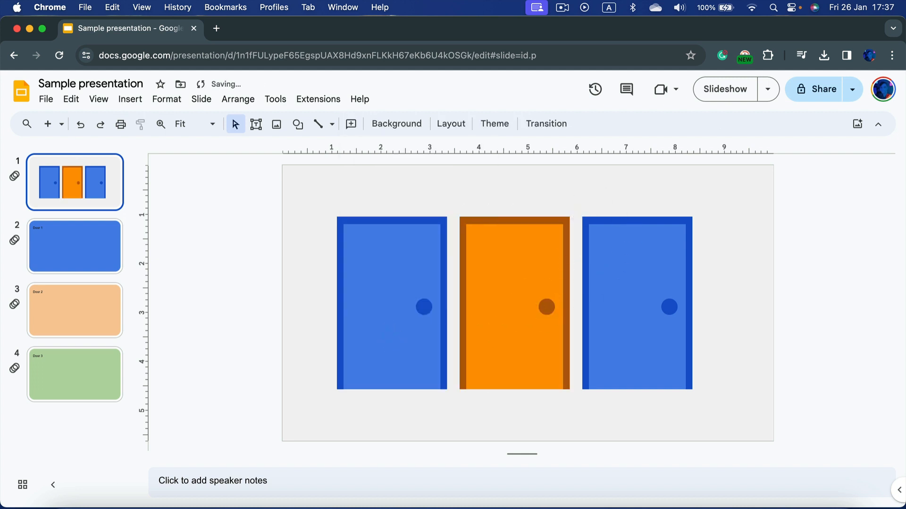
click(350, 124)
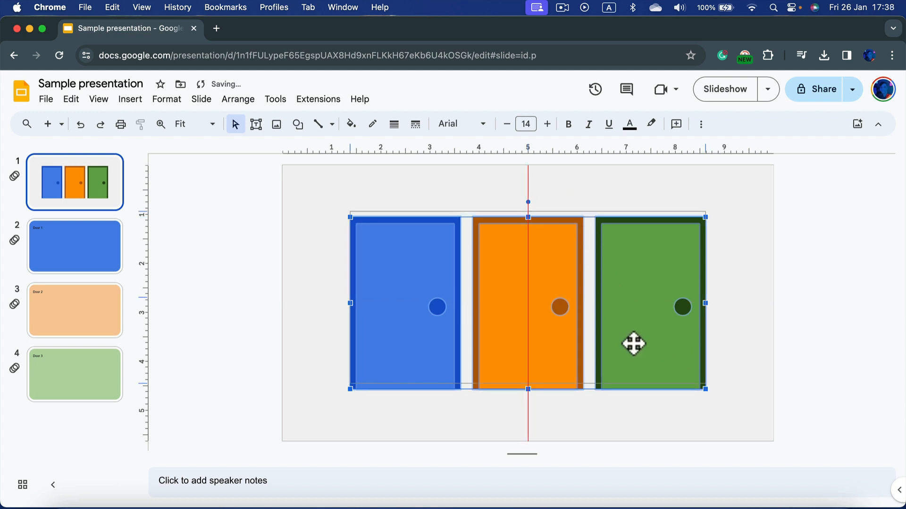
click(447, 191)
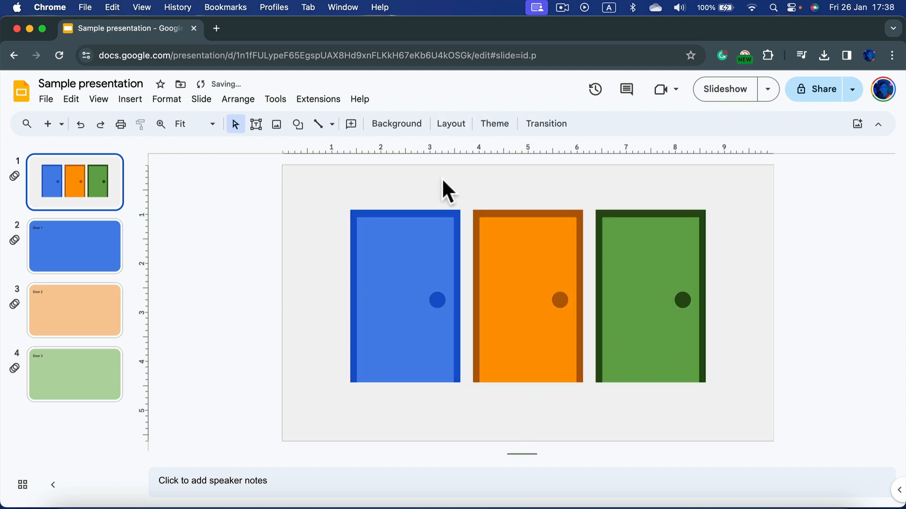
click(404, 260)
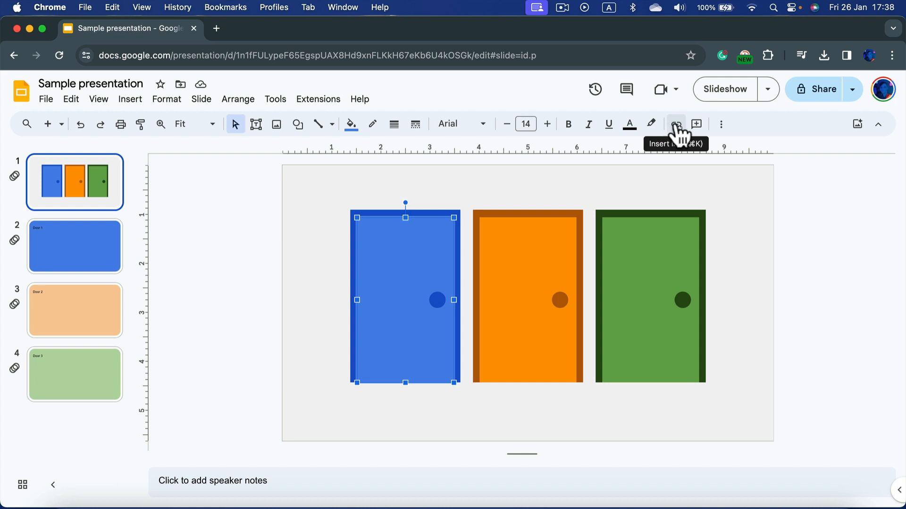
Link the blue door to 'Slide 2: Door 1' by searching 'slide'.
click(675, 123)
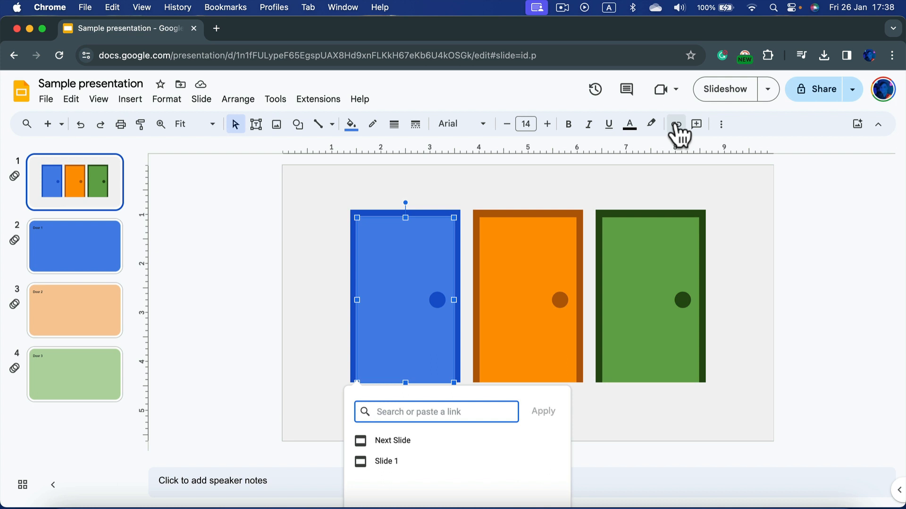
text(s)
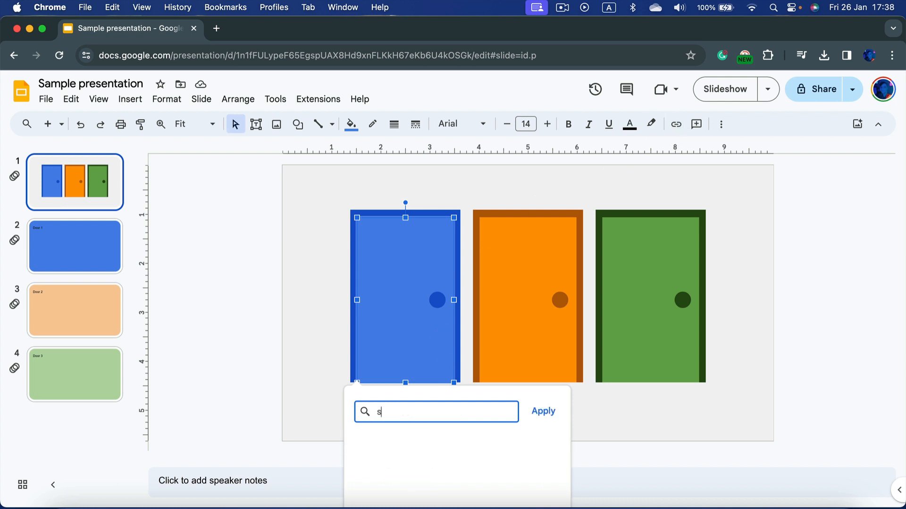
text(lide)
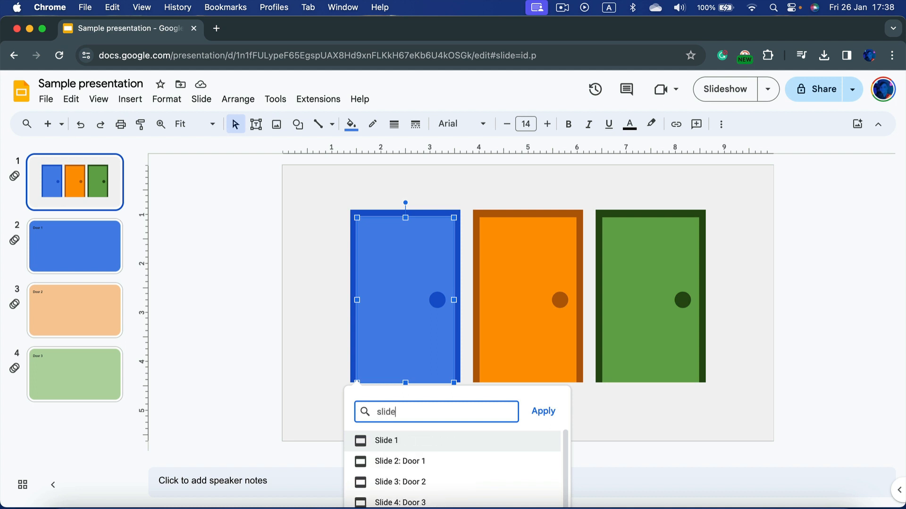
click(399, 461)
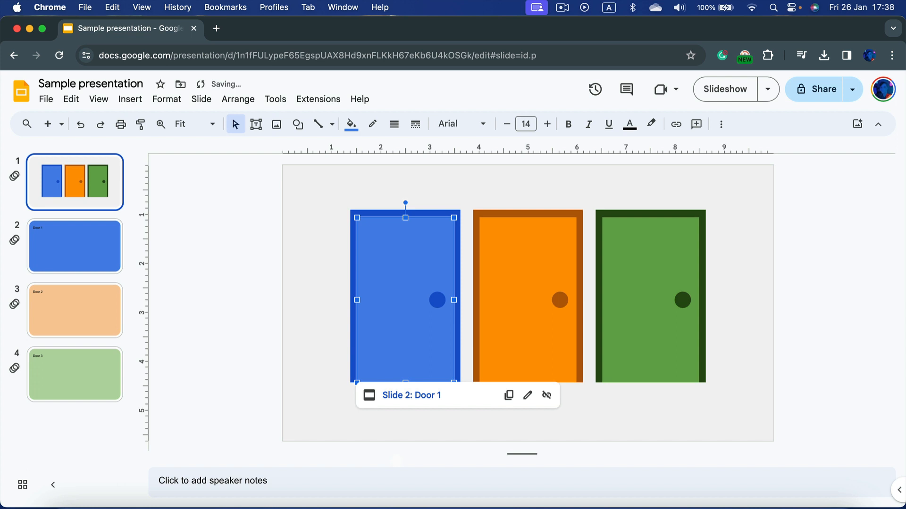
click(526, 296)
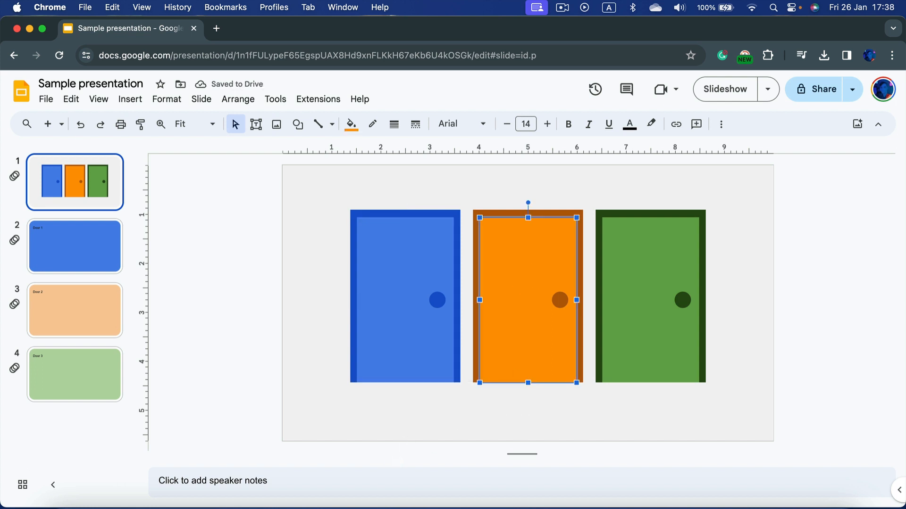
Link the orange door to 'Slide 3: Door 2' and the green door to 'Slide 4: Door 3'.
click(675, 123)
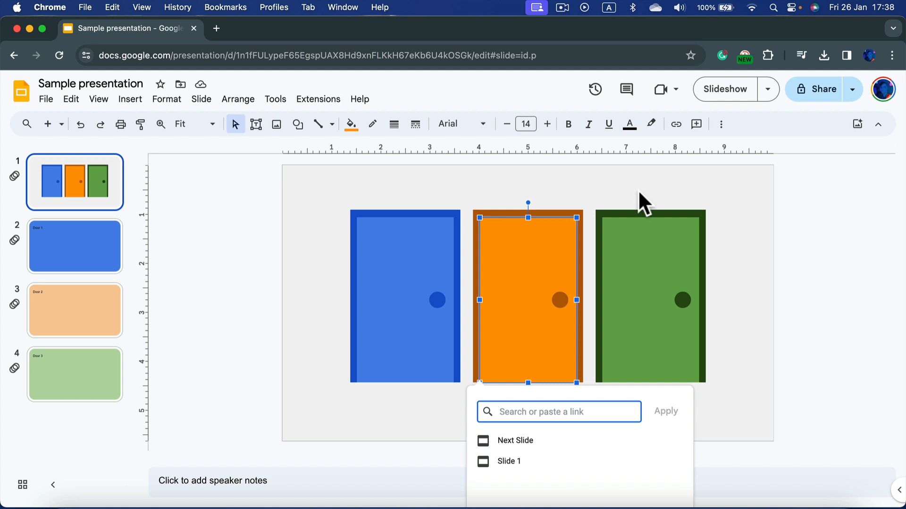
text(doo)
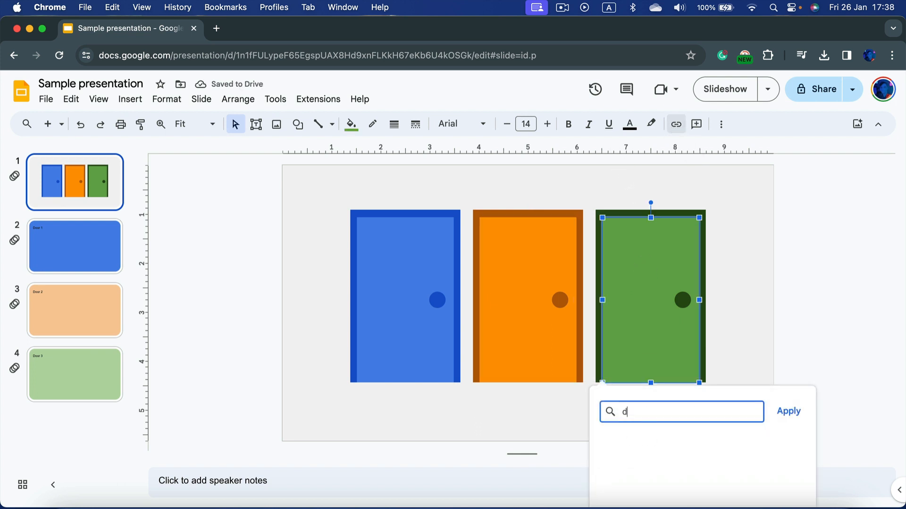
text(oor)
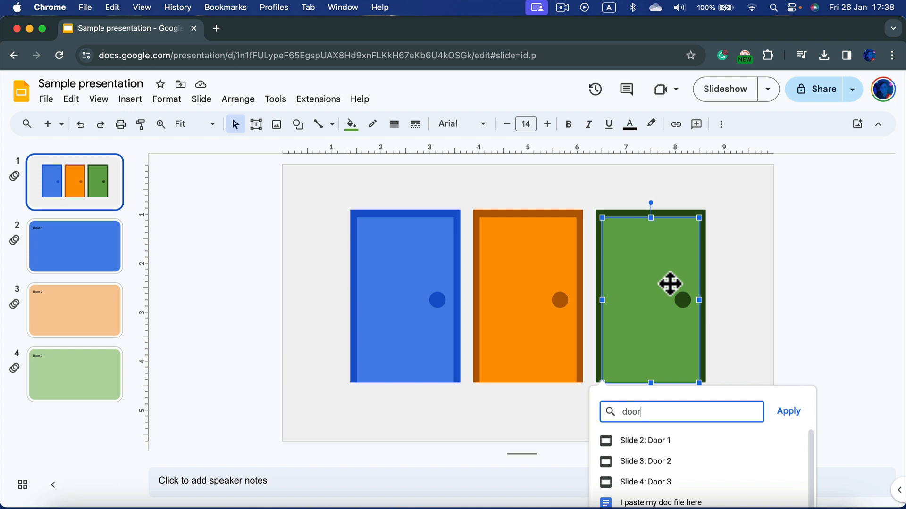
click(646, 481)
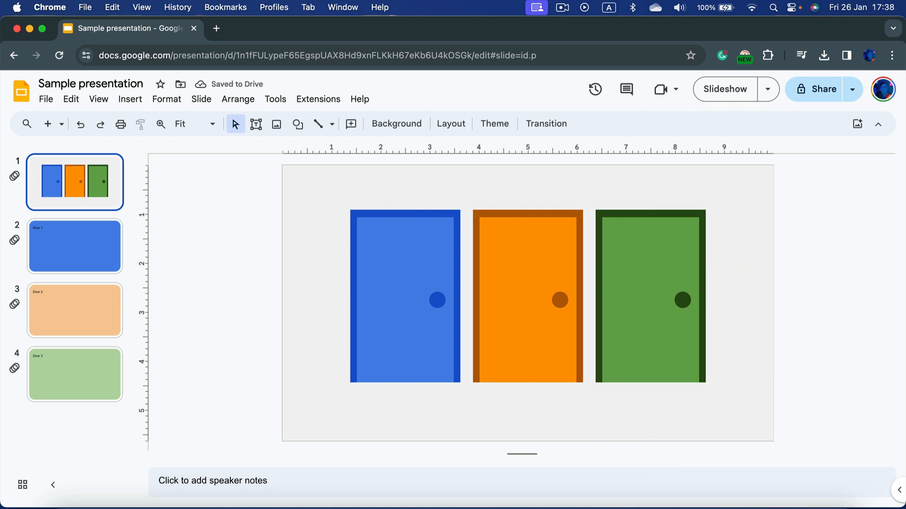
click(724, 89)
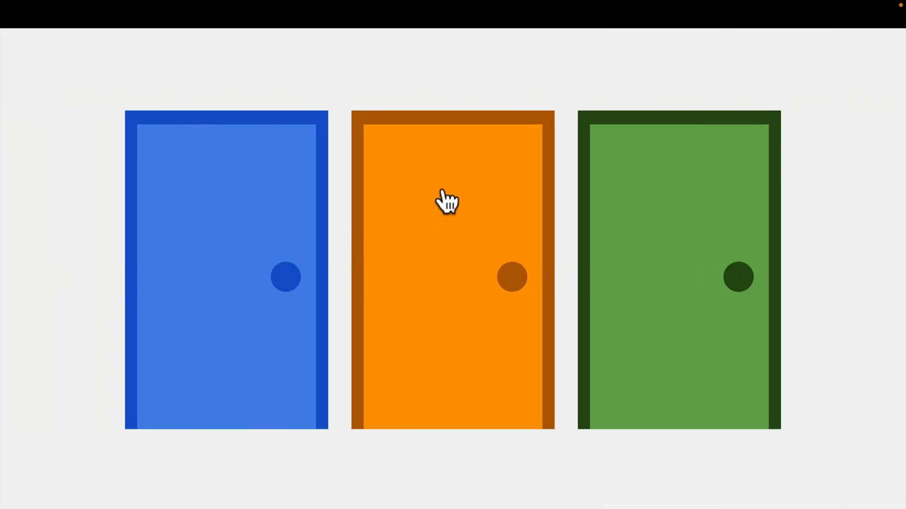
mouse_move(656, 199)
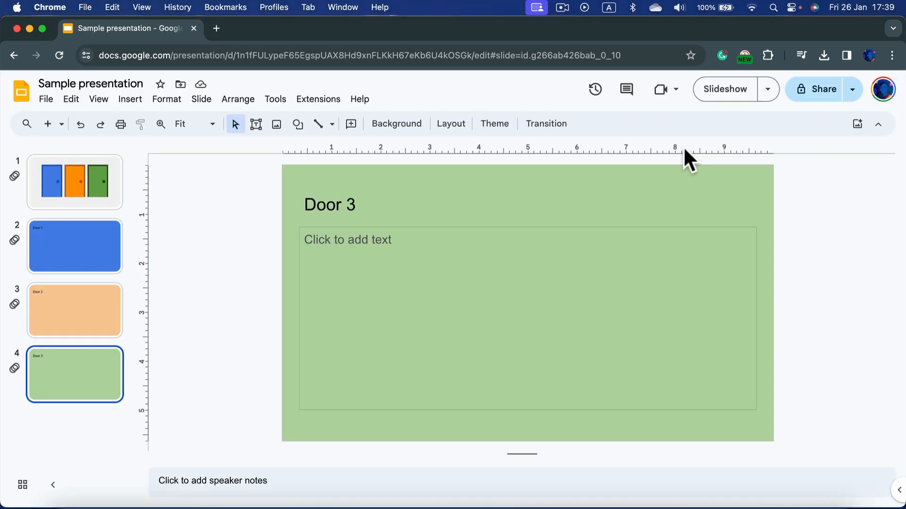
Select the slide 1 thumbnail to show the three-door title slide.
click(74, 182)
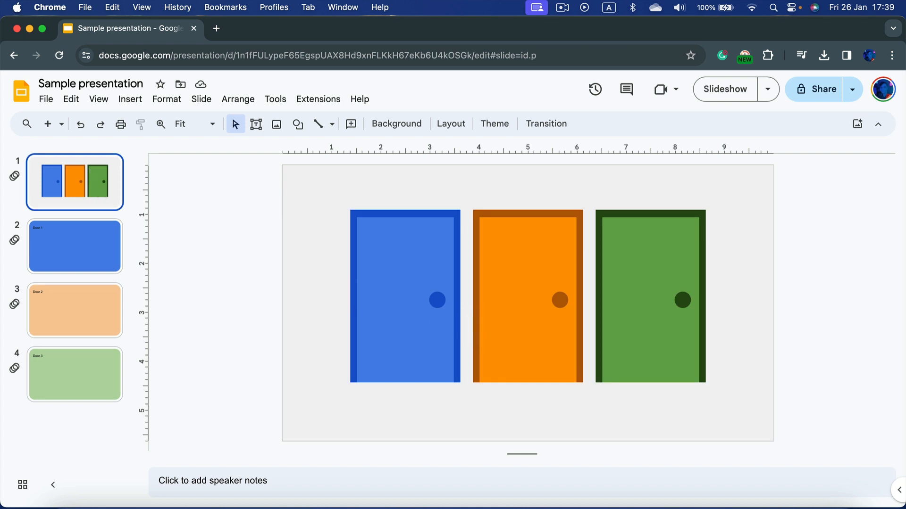
mouse_move(323, 277)
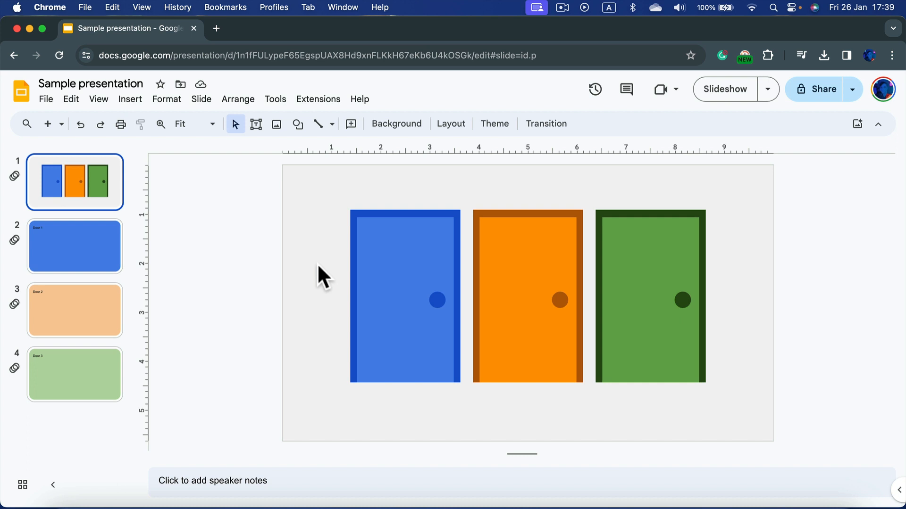
mouse_move(823, 406)
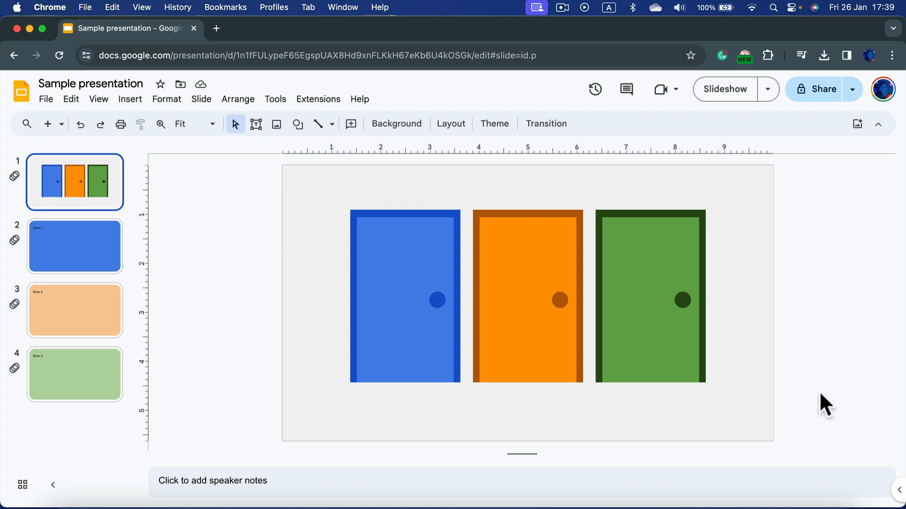
mouse_move(433, 436)
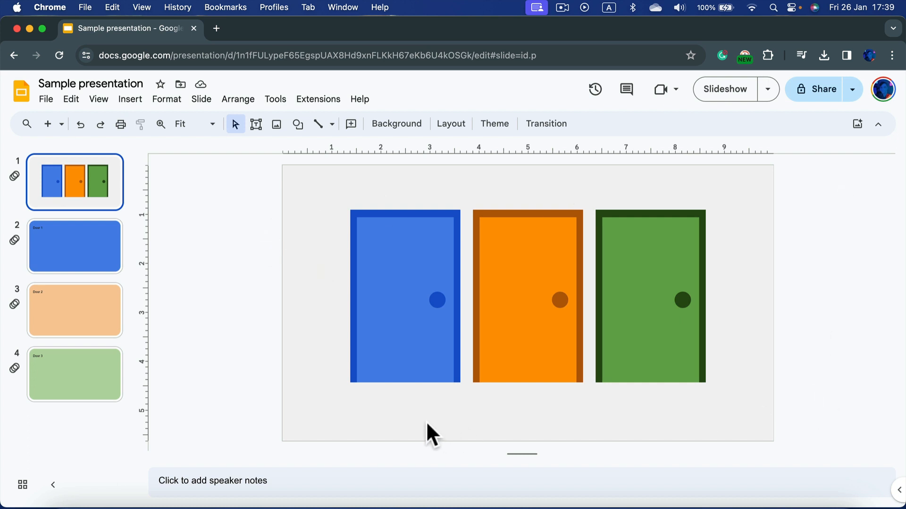